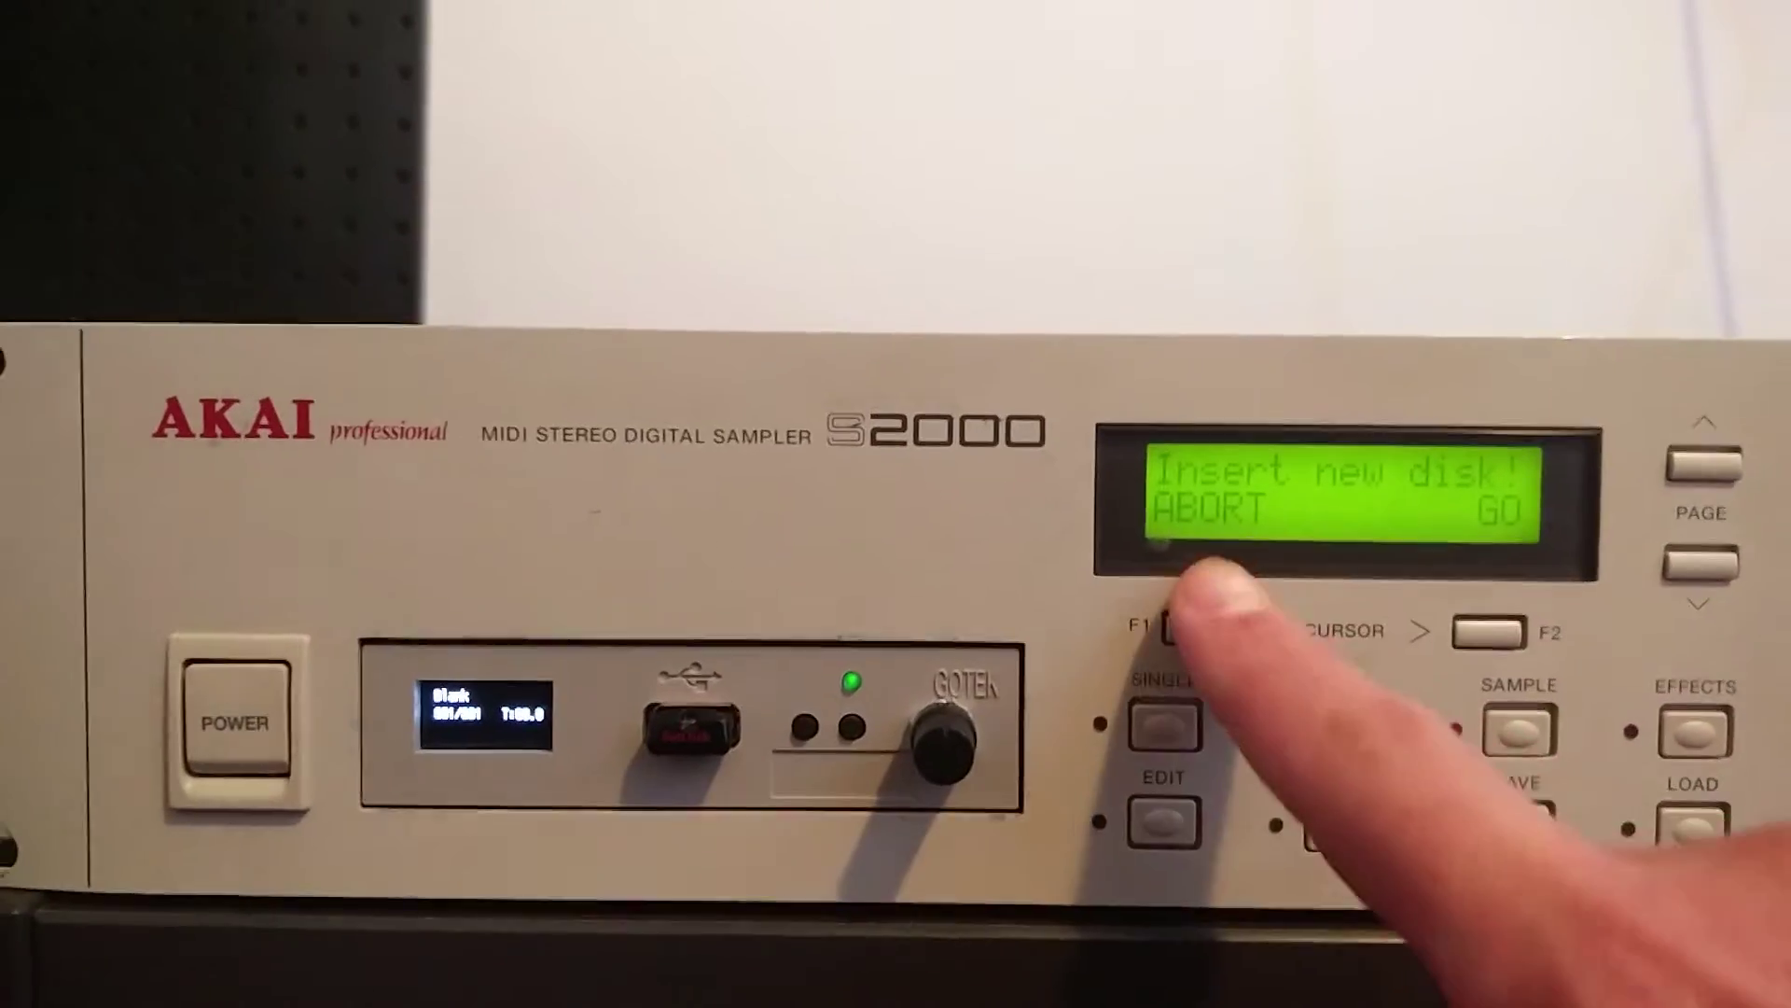
left_click(1170, 623)
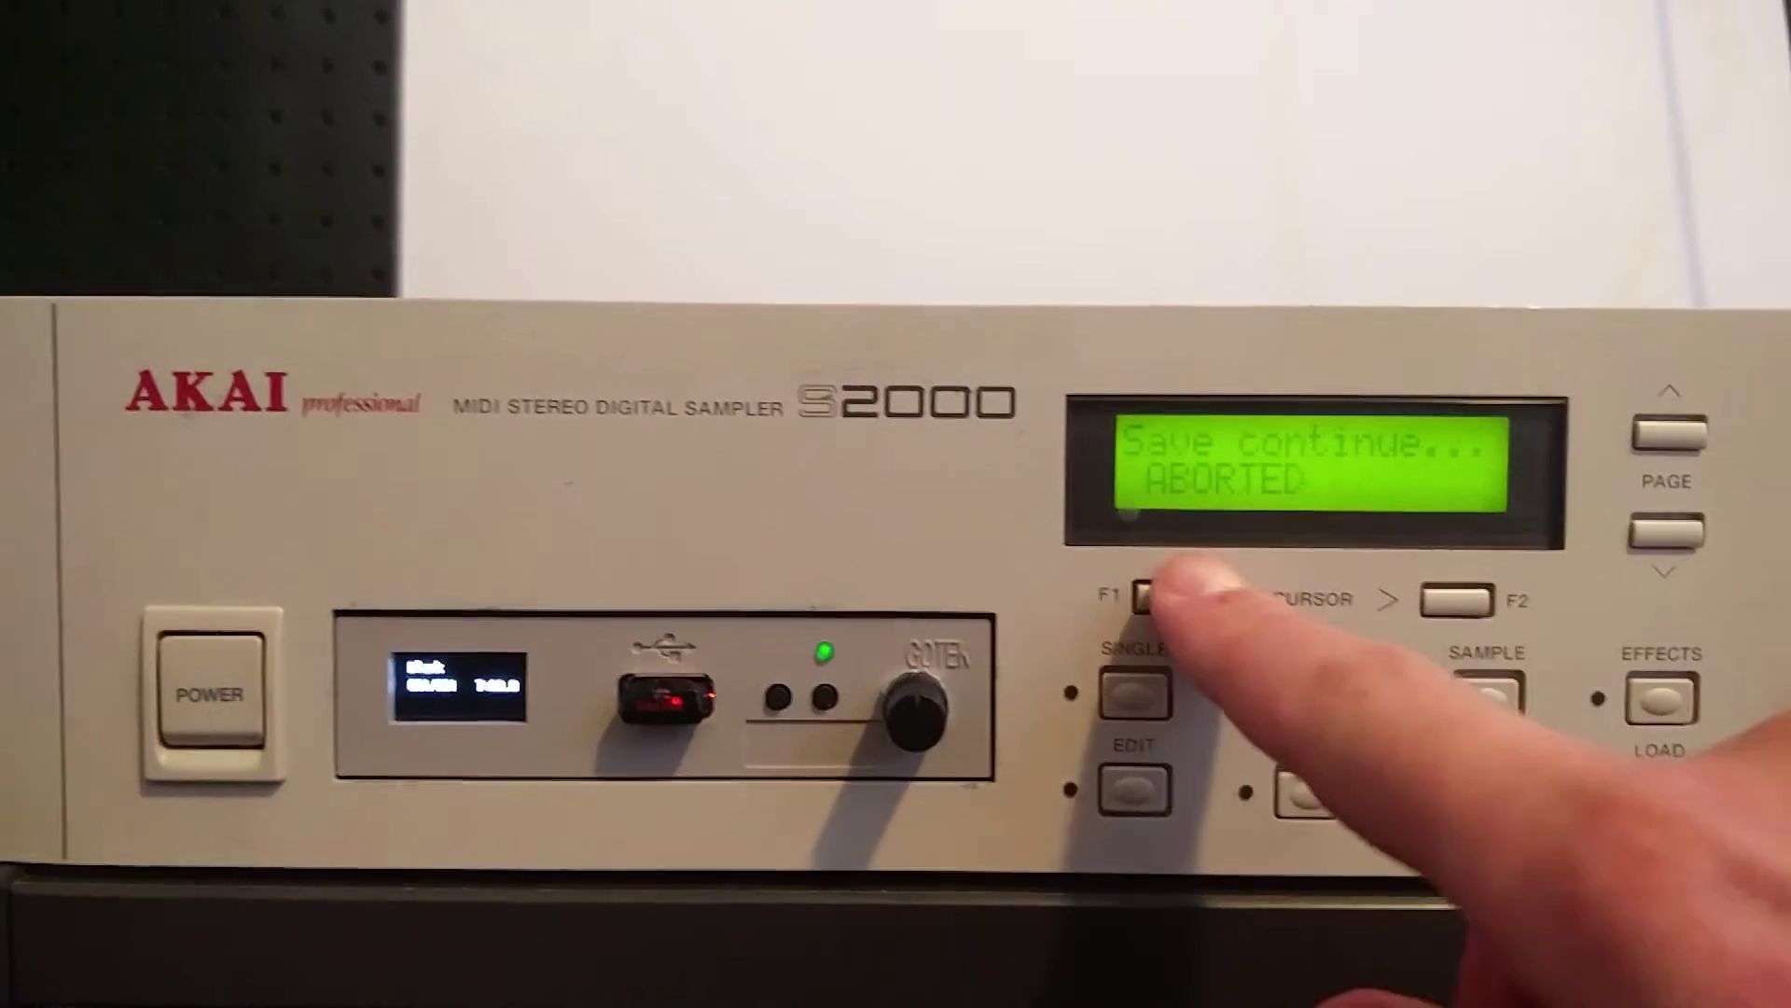